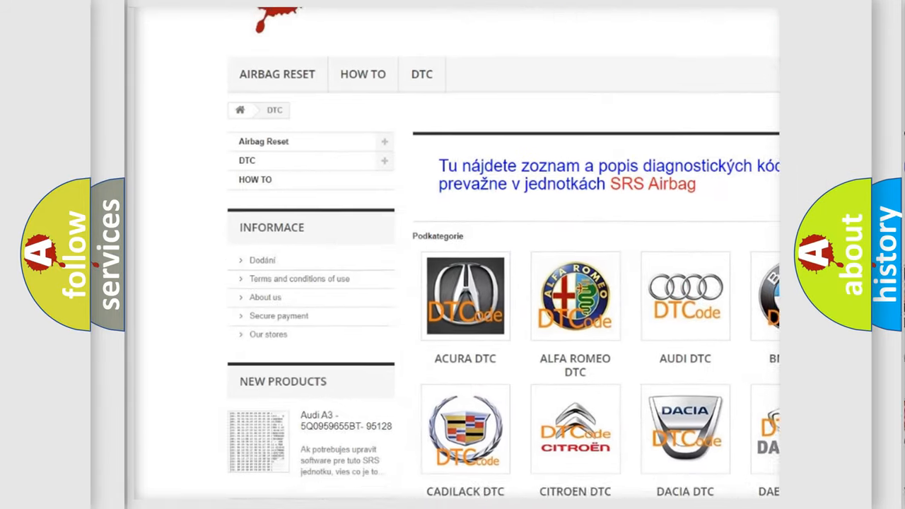
pyautogui.scroll(-3)
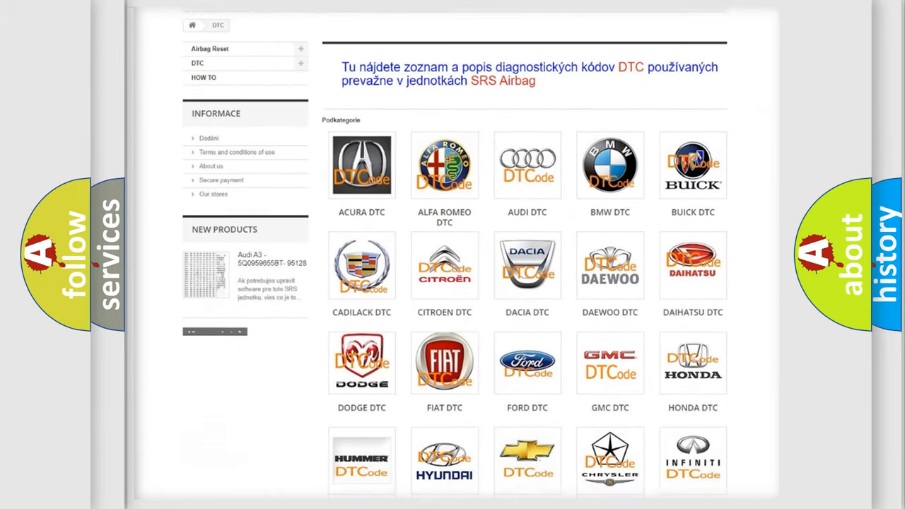
pyautogui.scroll(-3)
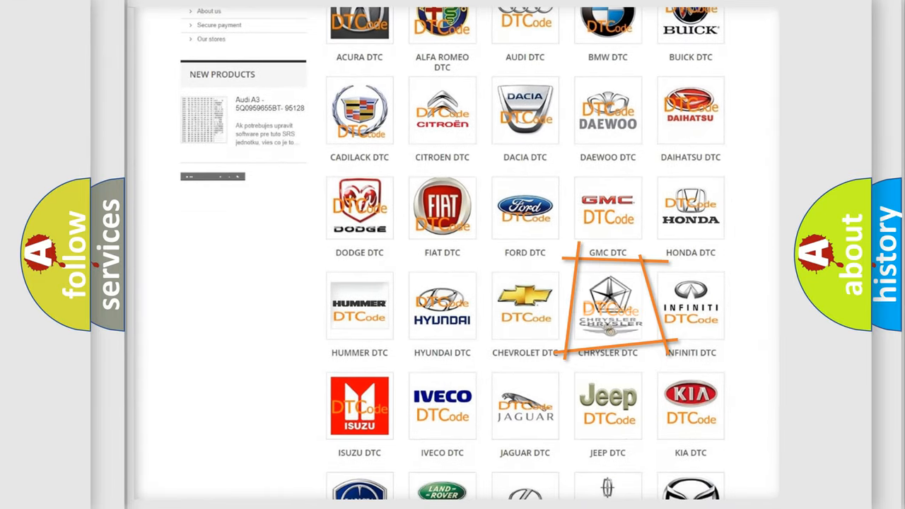